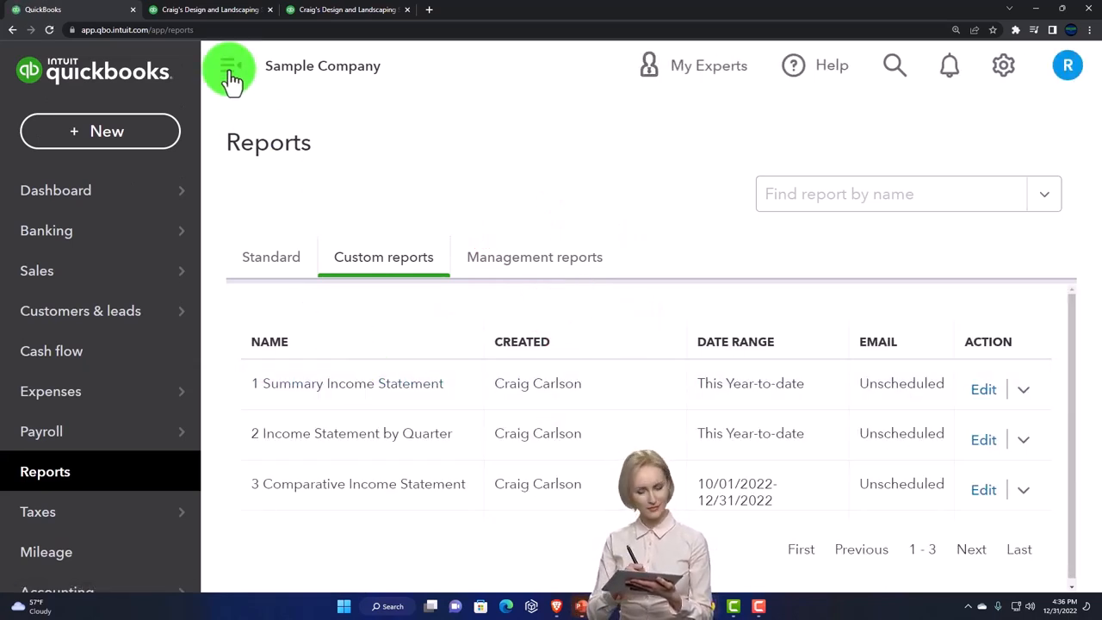
Hide the navigation panel and bring up the Summary Income Statement report's export options
{"action": "left_click", "coordinate": [228, 69]}
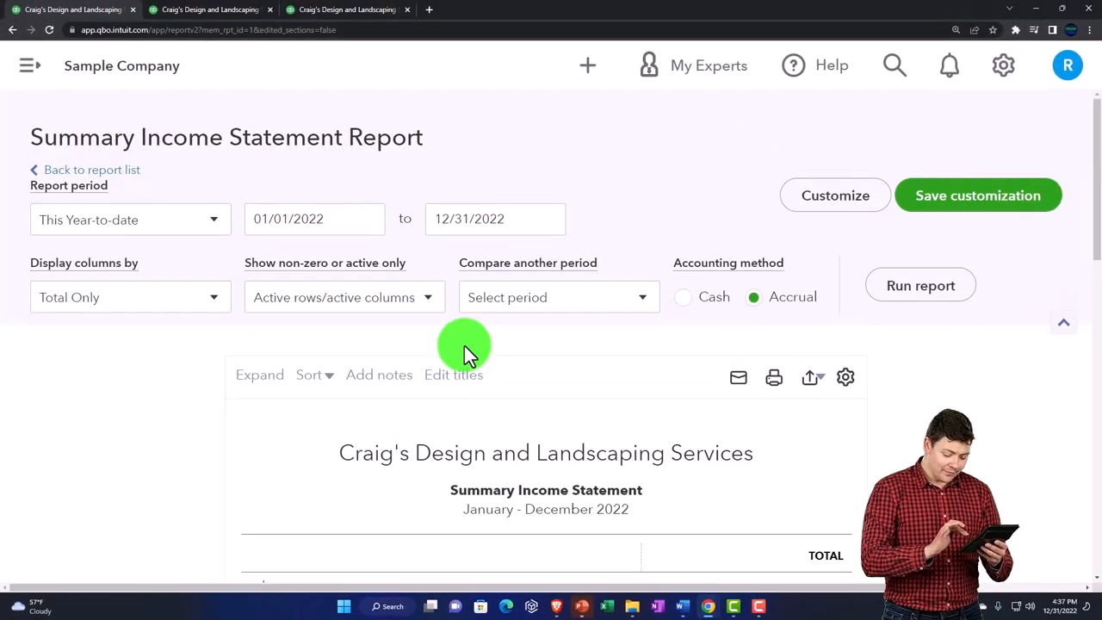
{"action": "left_click", "coordinate": [810, 378]}
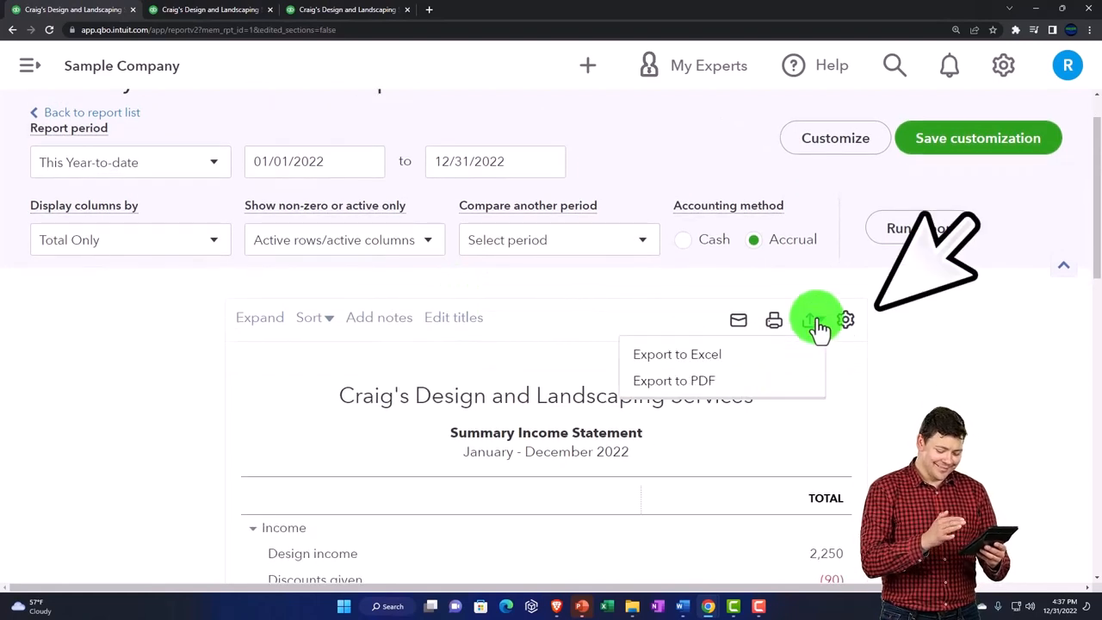
{"action": "mouse_move", "coordinate": [755, 381]}
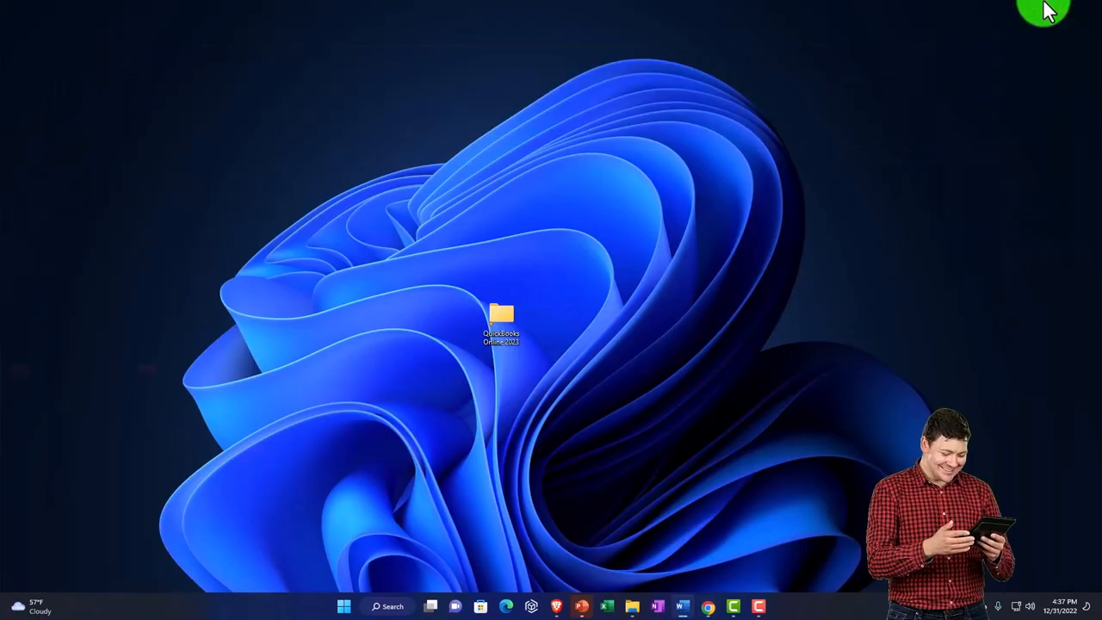
Browse from the QuickBooks Online 2023 folder through Test Drive and Reports into Reports 12.31.22
{"action": "left_click", "coordinate": [503, 318]}
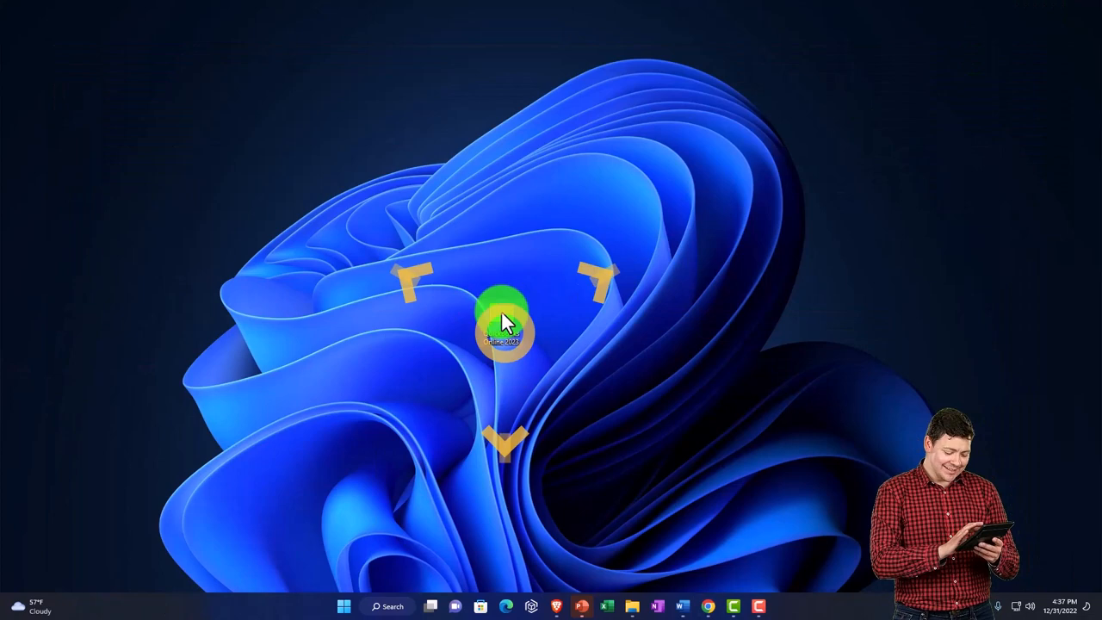
{"action": "double_click", "coordinate": [507, 327]}
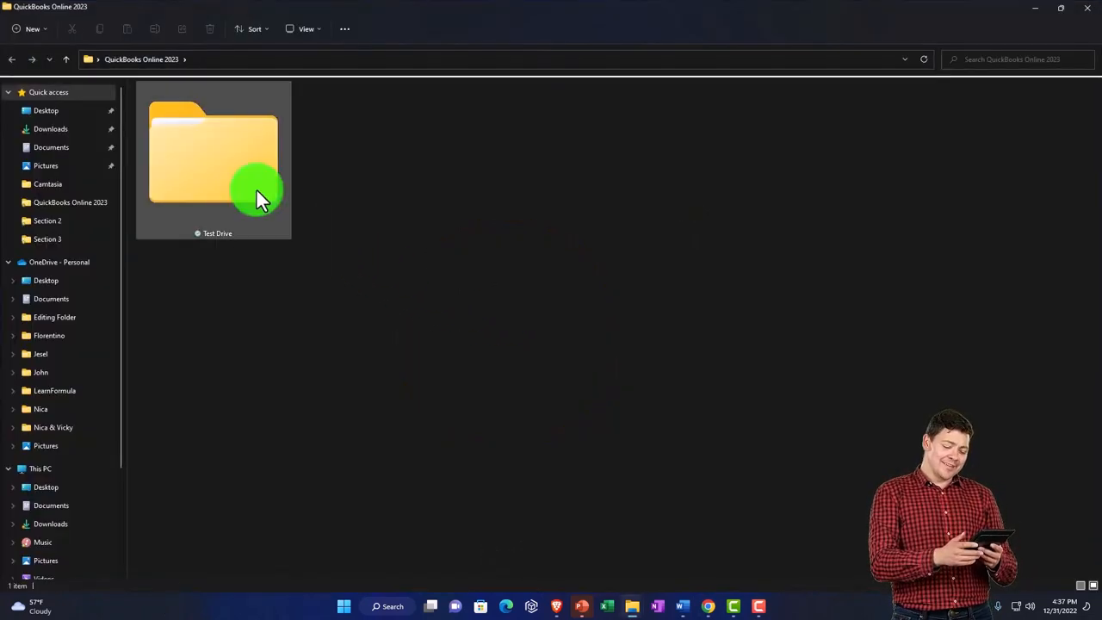
{"action": "double_click", "coordinate": [214, 152]}
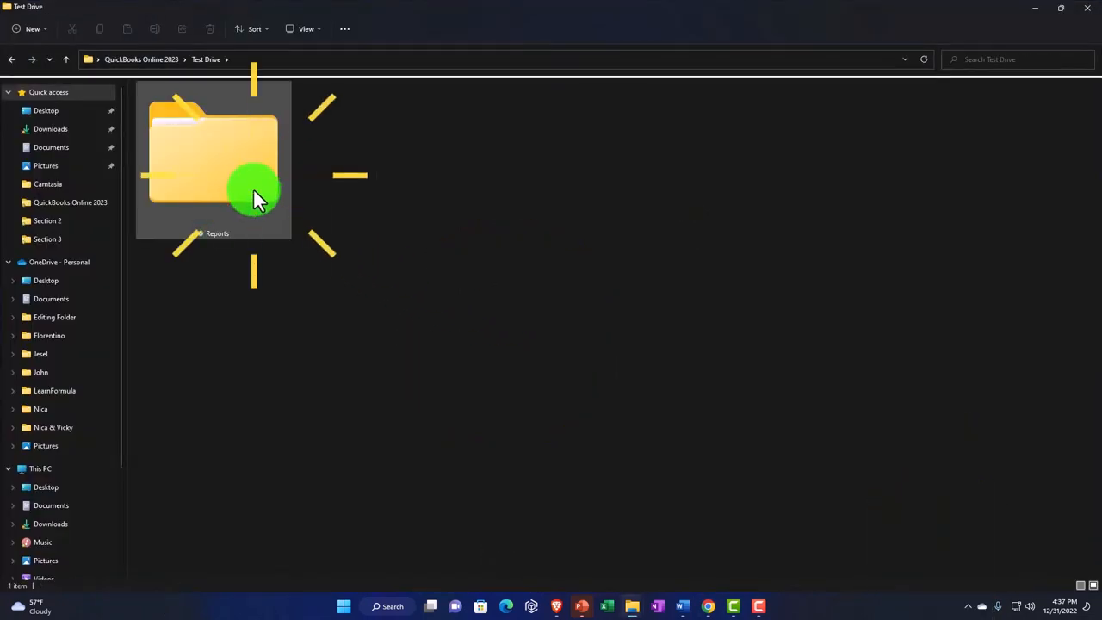
{"action": "double_click", "coordinate": [214, 159]}
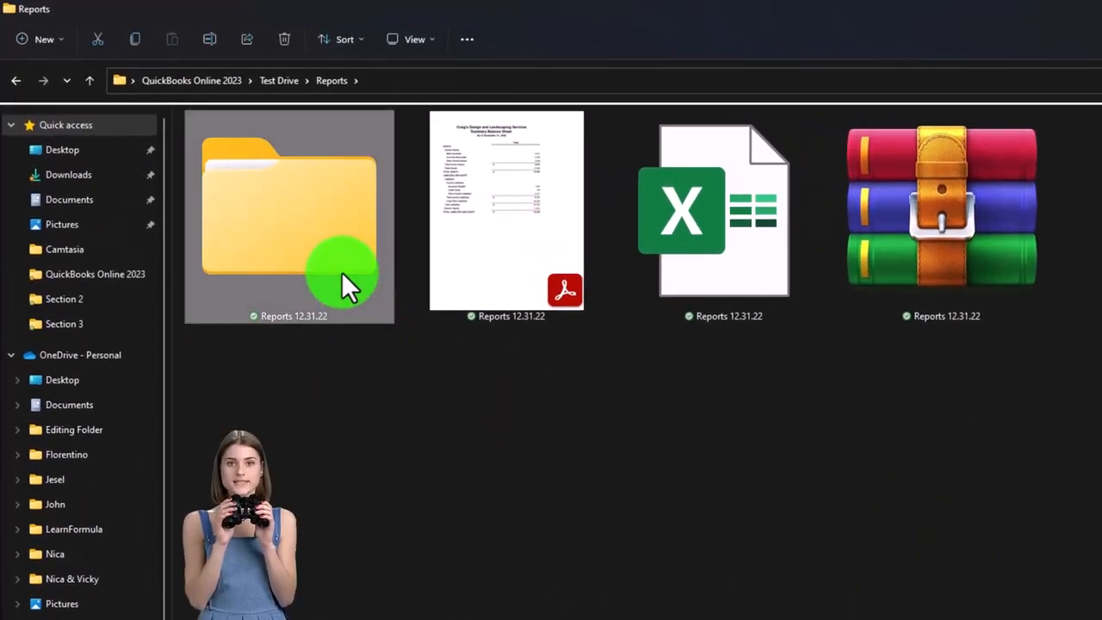
{"action": "double_click", "coordinate": [289, 215]}
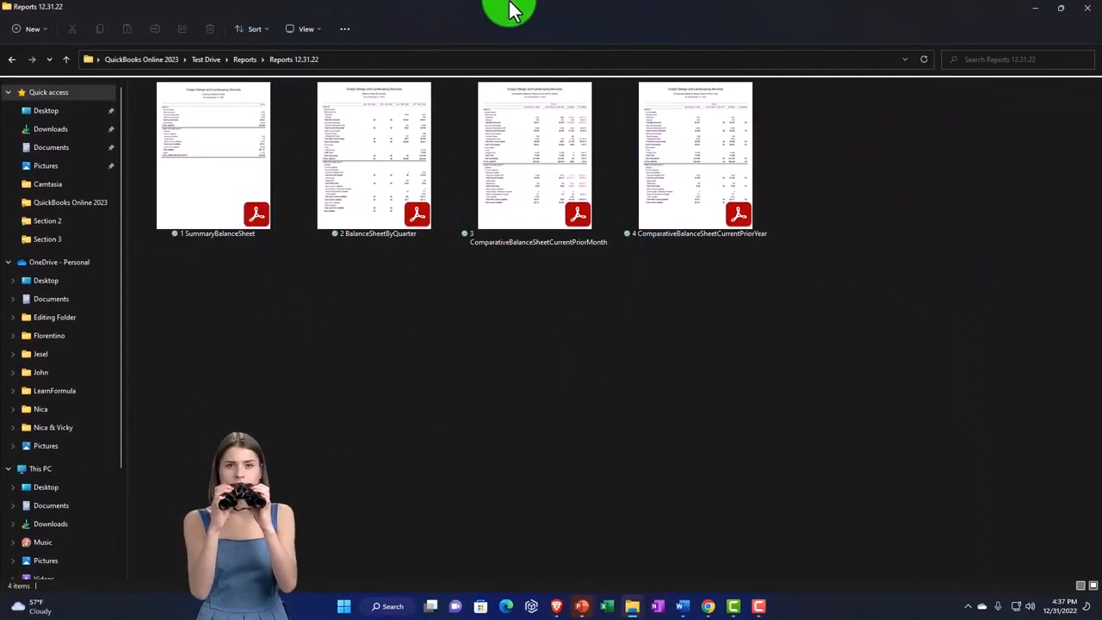
{"action": "left_click", "coordinate": [1062, 7]}
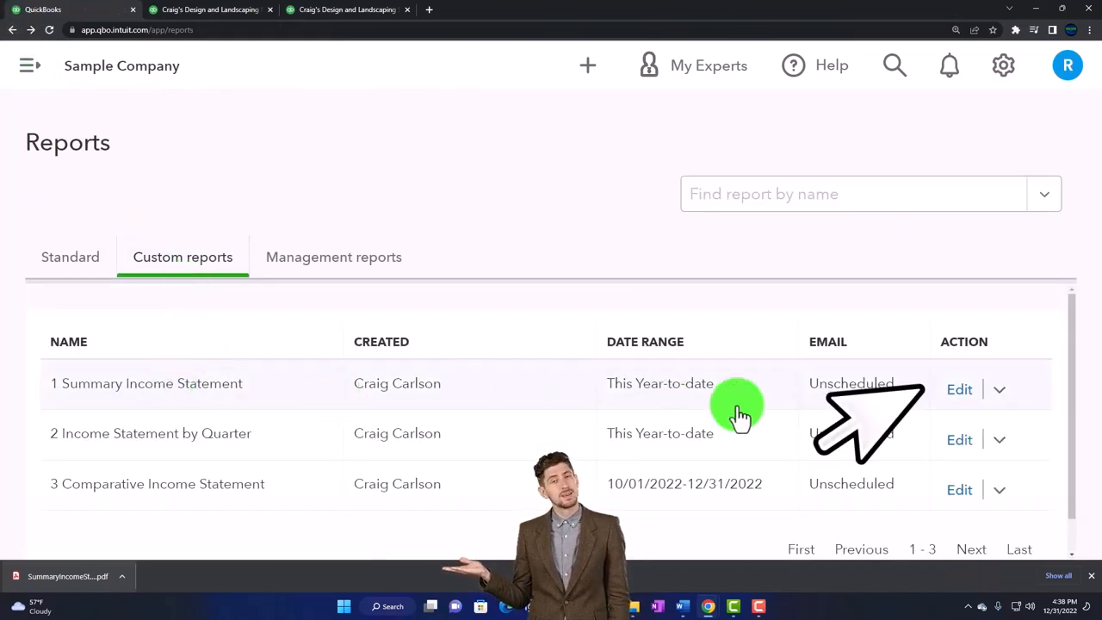
Rename the custom reports to 5 Summary Income Statement and 6 Income Statement by Quarter
{"action": "left_click", "coordinate": [960, 390]}
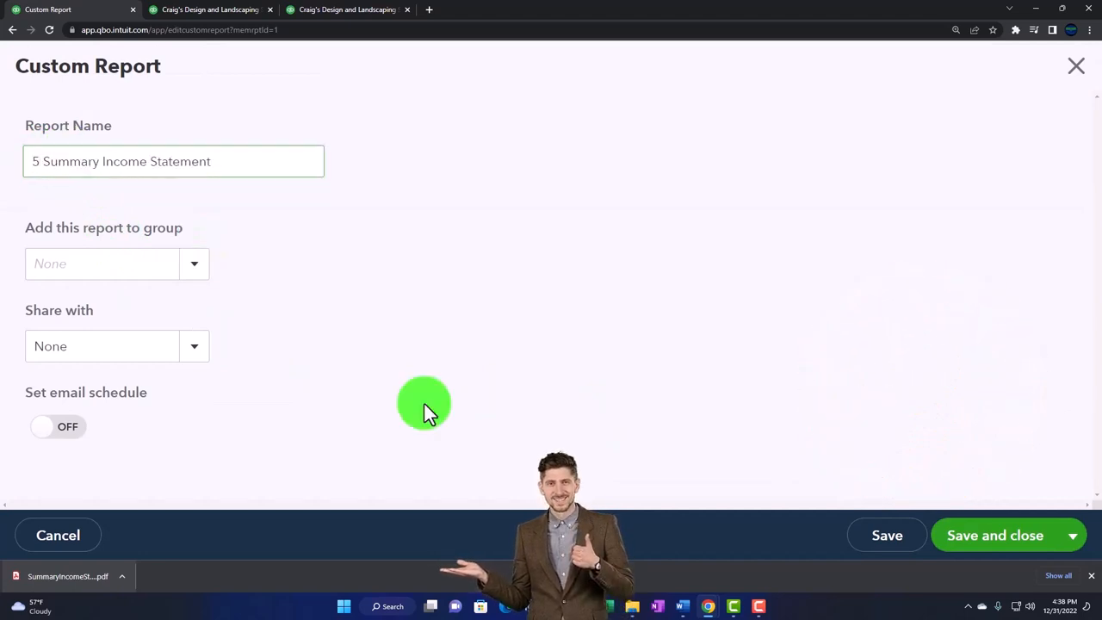
{"action": "left_click", "coordinate": [996, 534]}
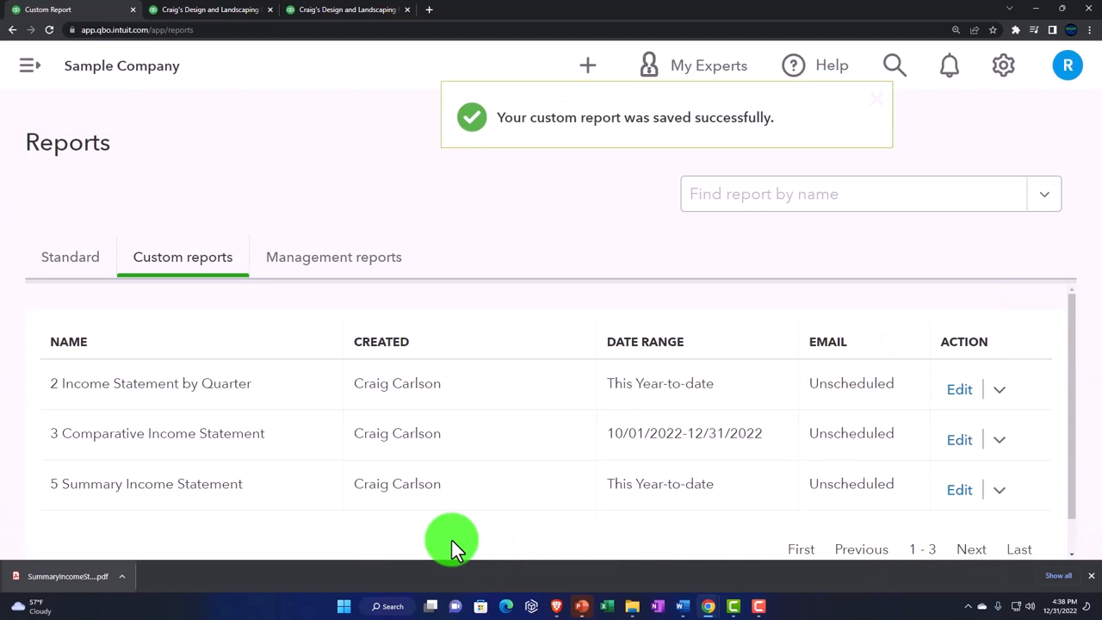
{"action": "mouse_move", "coordinate": [159, 399]}
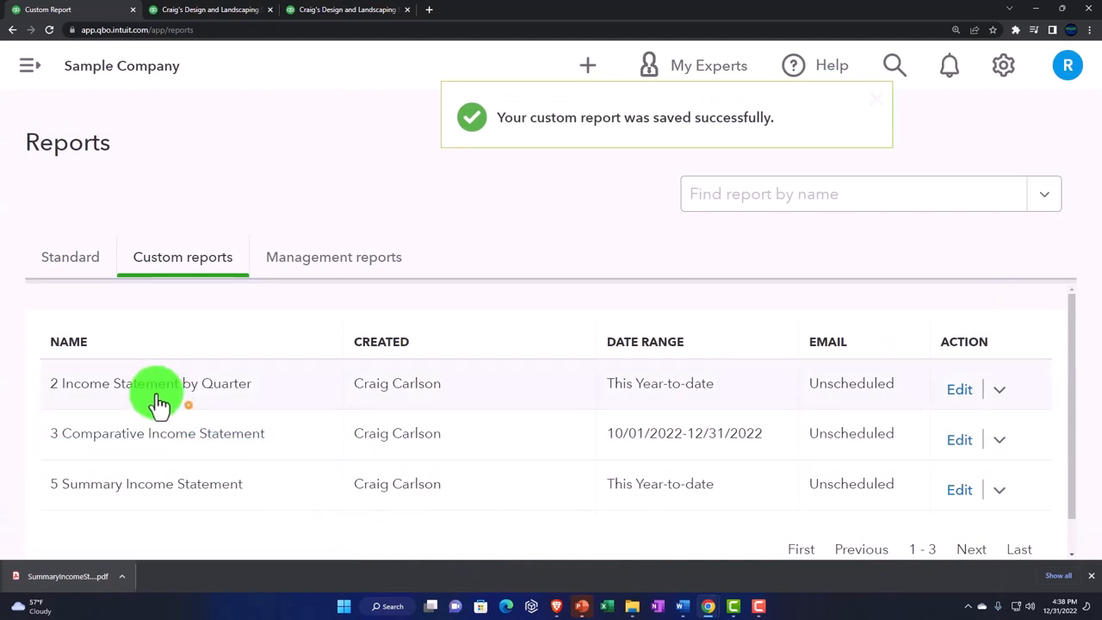
{"action": "left_click", "coordinate": [960, 389]}
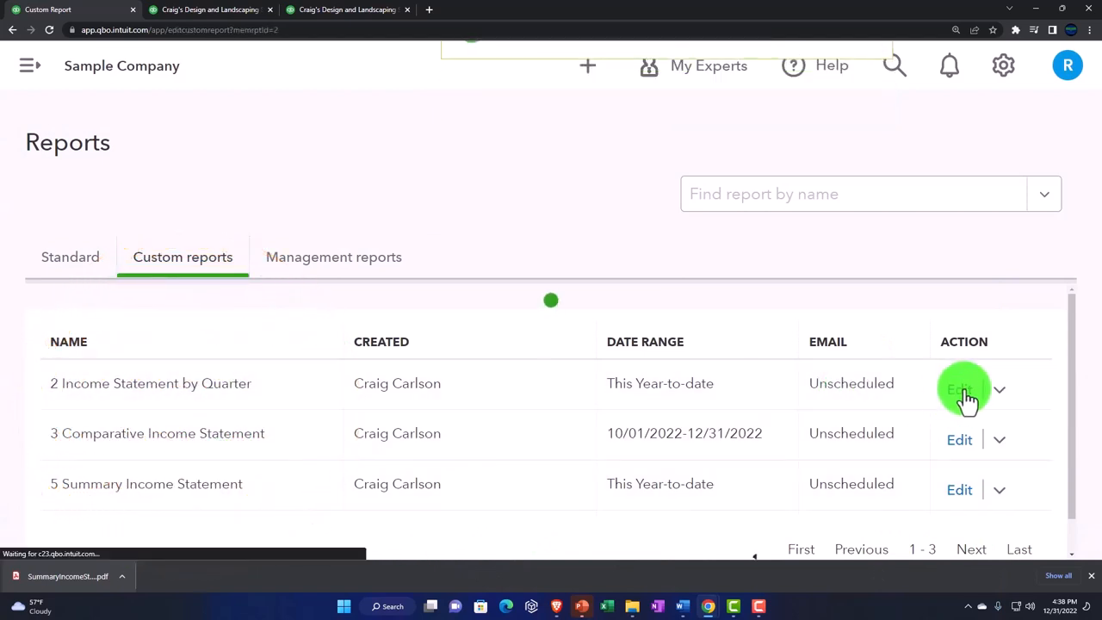
{"action": "left_click", "coordinate": [960, 389]}
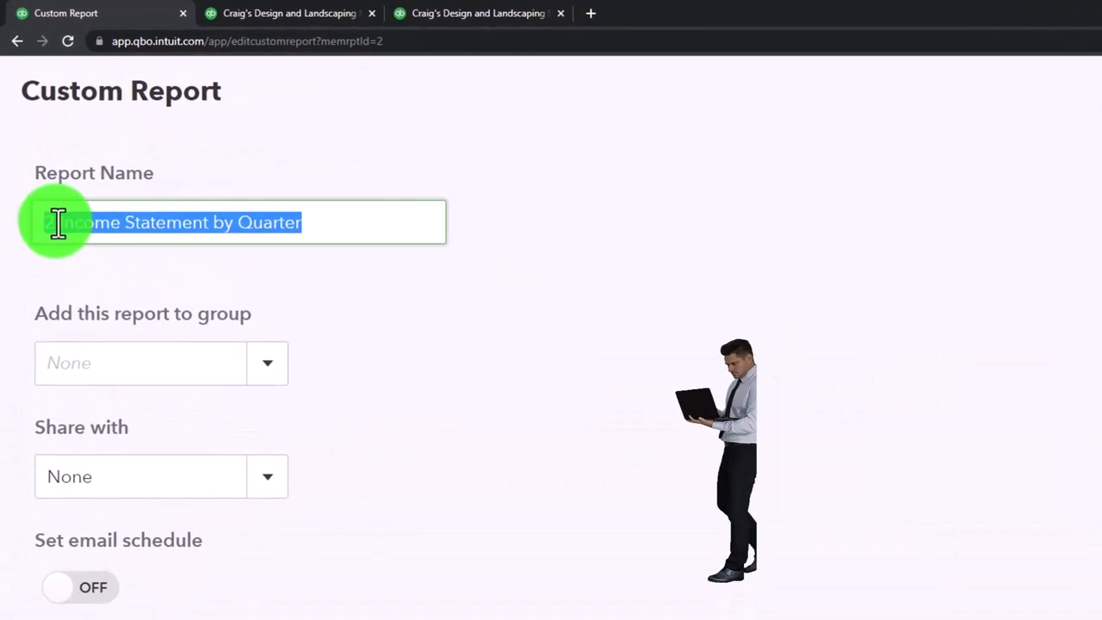
{"action": "left_click", "coordinate": [241, 222]}
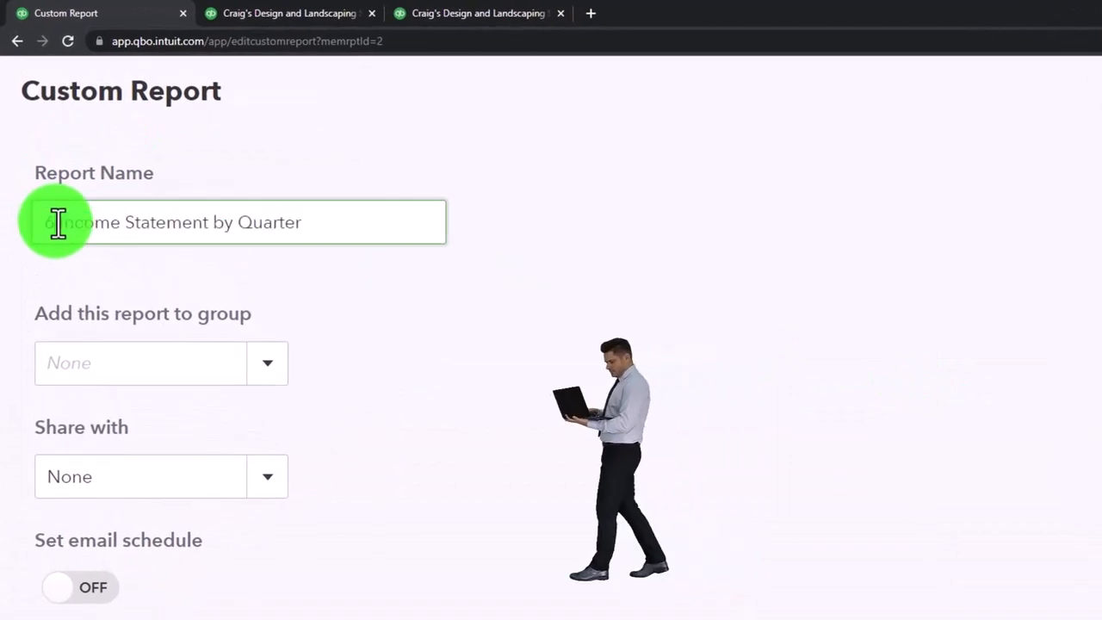
{"action": "type", "text": "6 Comparative"}
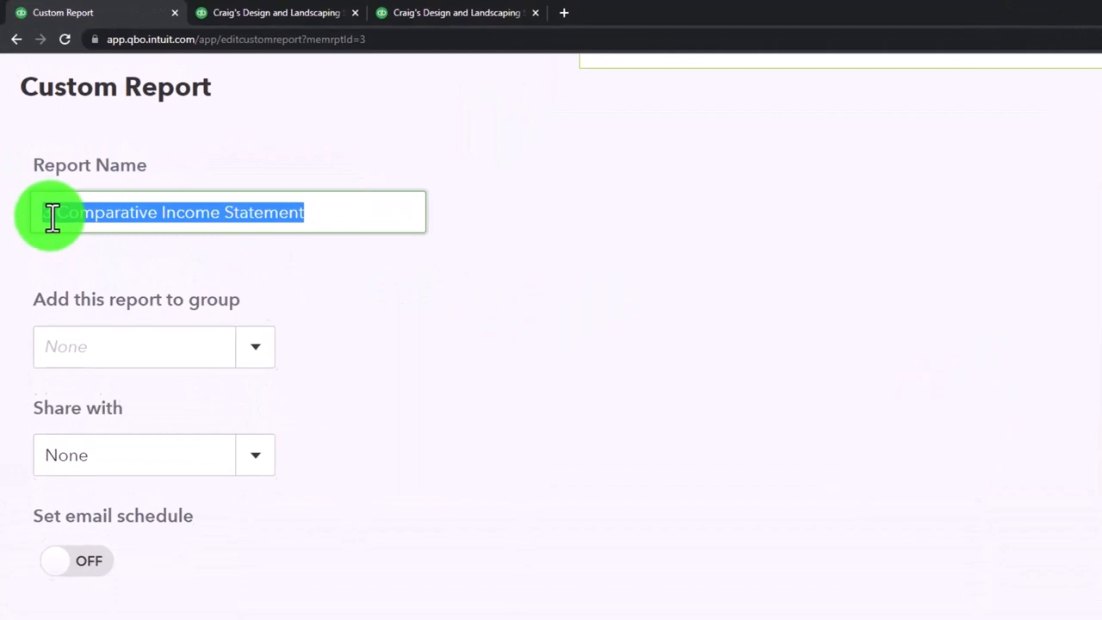
Rename the third report 7 Comparative Income Statement, accepting the period warning, and return to the folder
{"action": "left_click", "coordinate": [228, 217]}
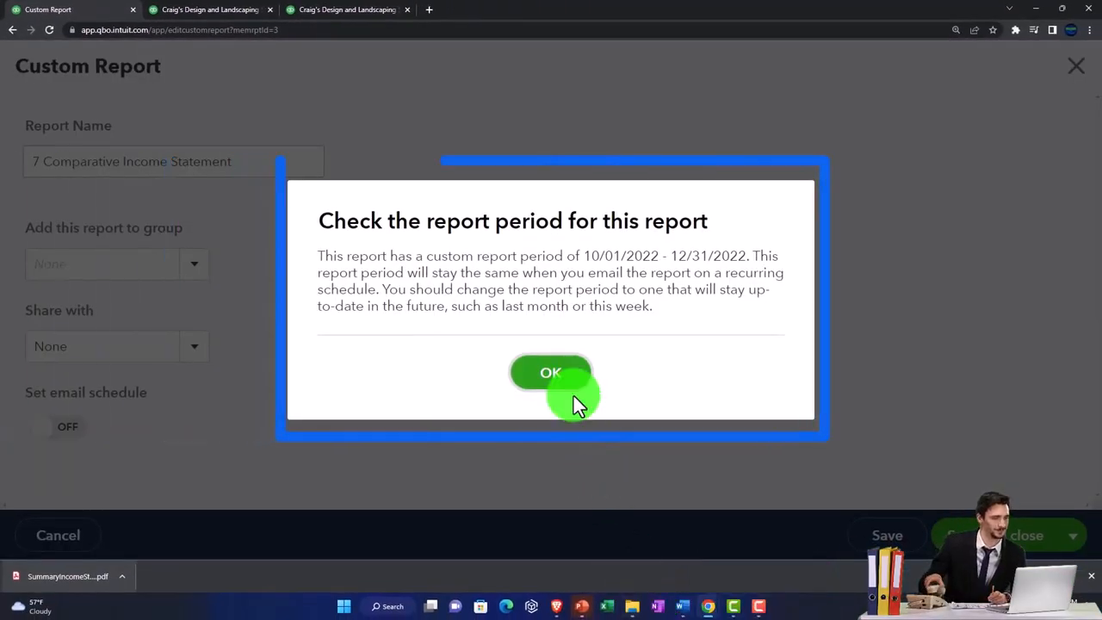
{"action": "left_click", "coordinate": [551, 372]}
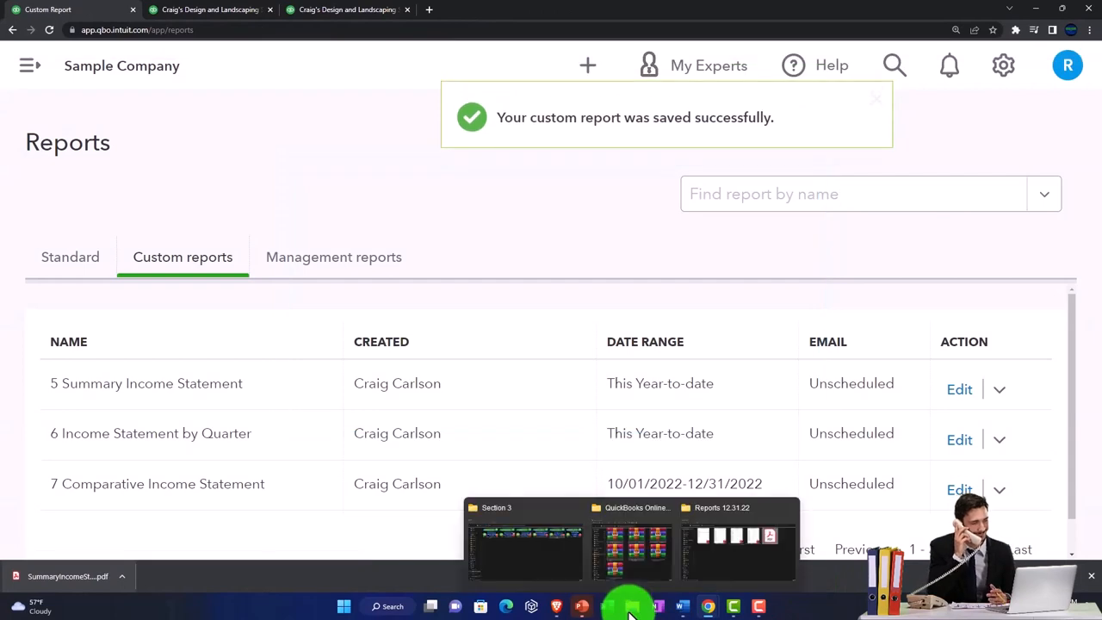
{"action": "left_click", "coordinate": [738, 548]}
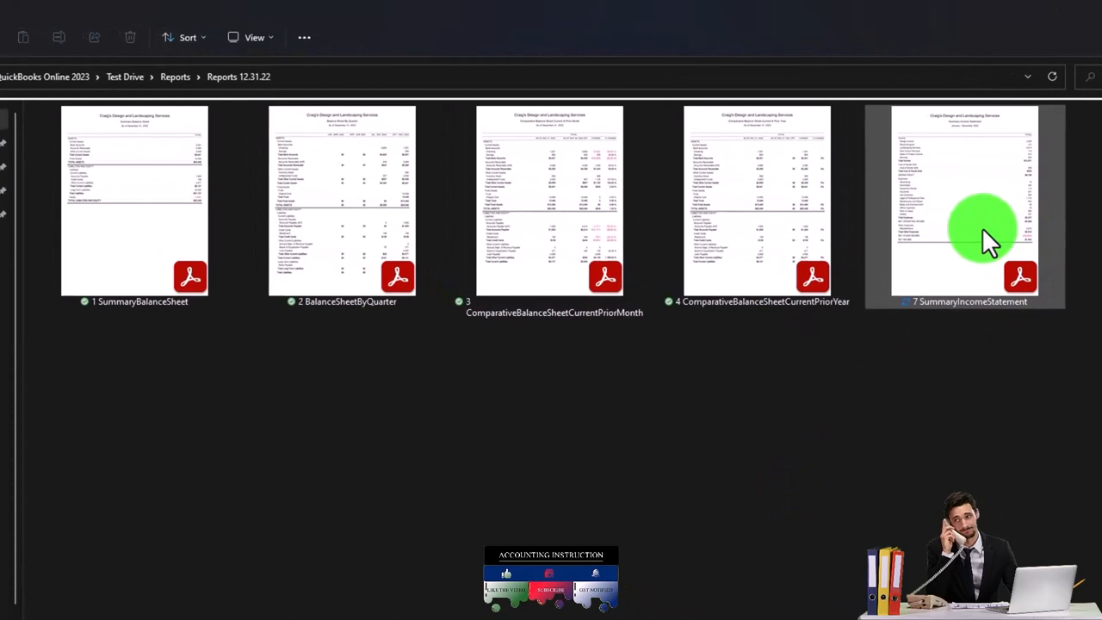
Rename the summary income statement PDF with a 5 prefix
{"action": "right_click", "coordinate": [965, 207]}
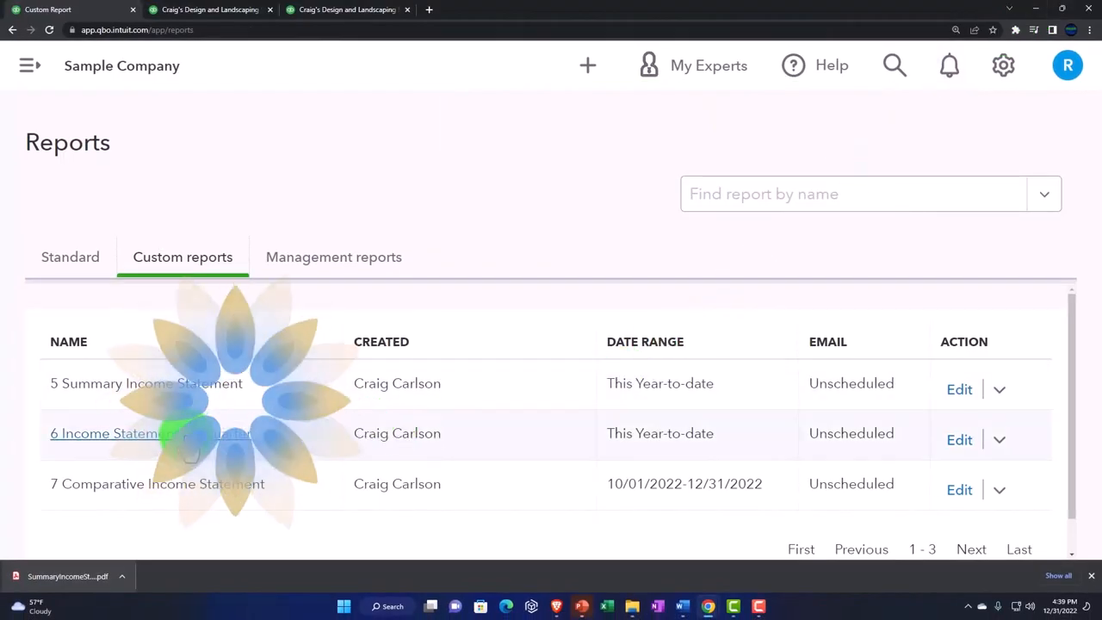
Export the 6 Income Statement by Quarter report to PDF and save it
{"action": "left_click", "coordinate": [107, 434]}
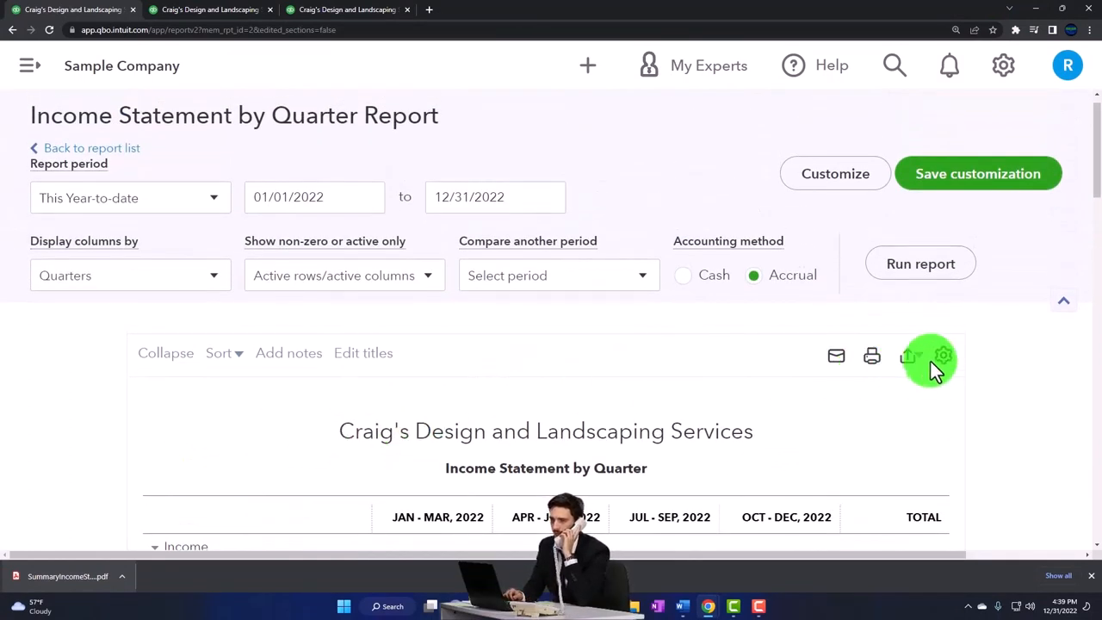
{"action": "left_click", "coordinate": [908, 354]}
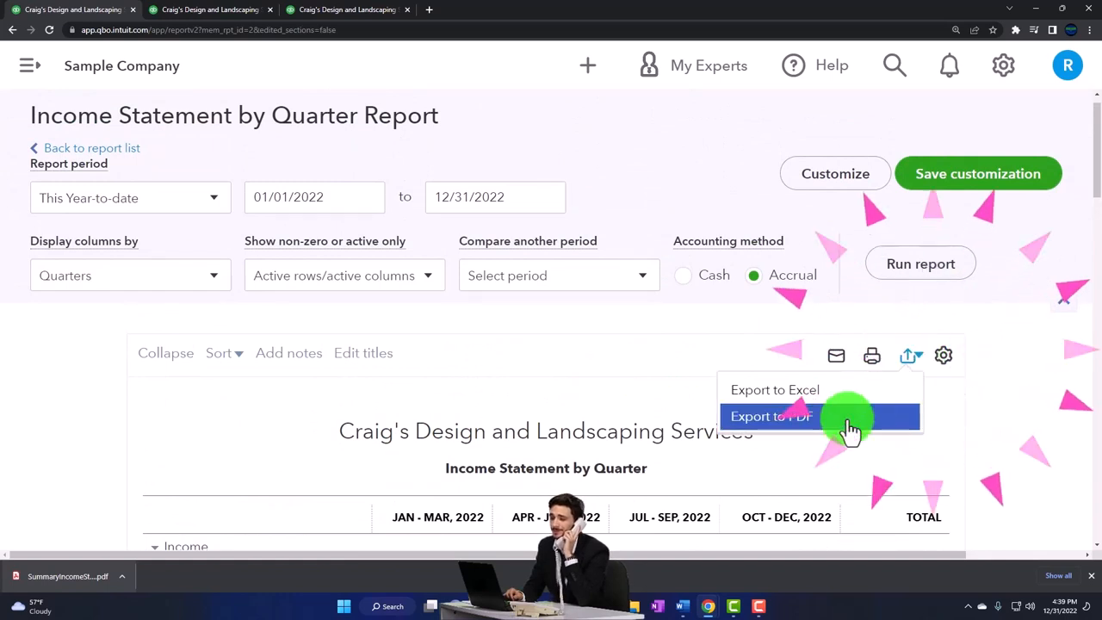
{"action": "left_click", "coordinate": [771, 415]}
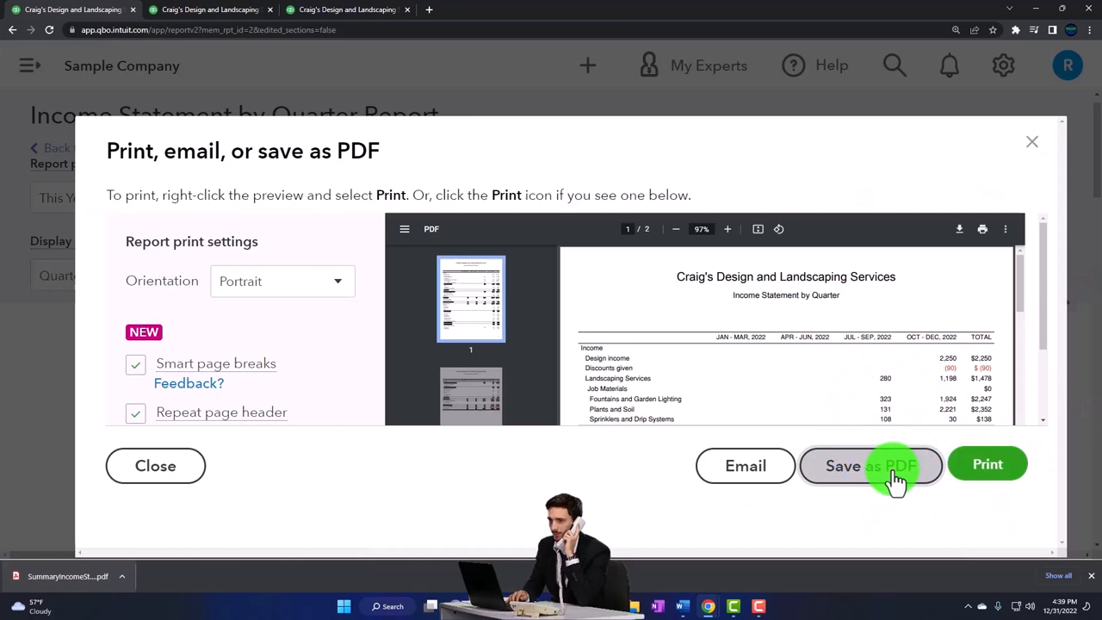
{"action": "left_click", "coordinate": [872, 465]}
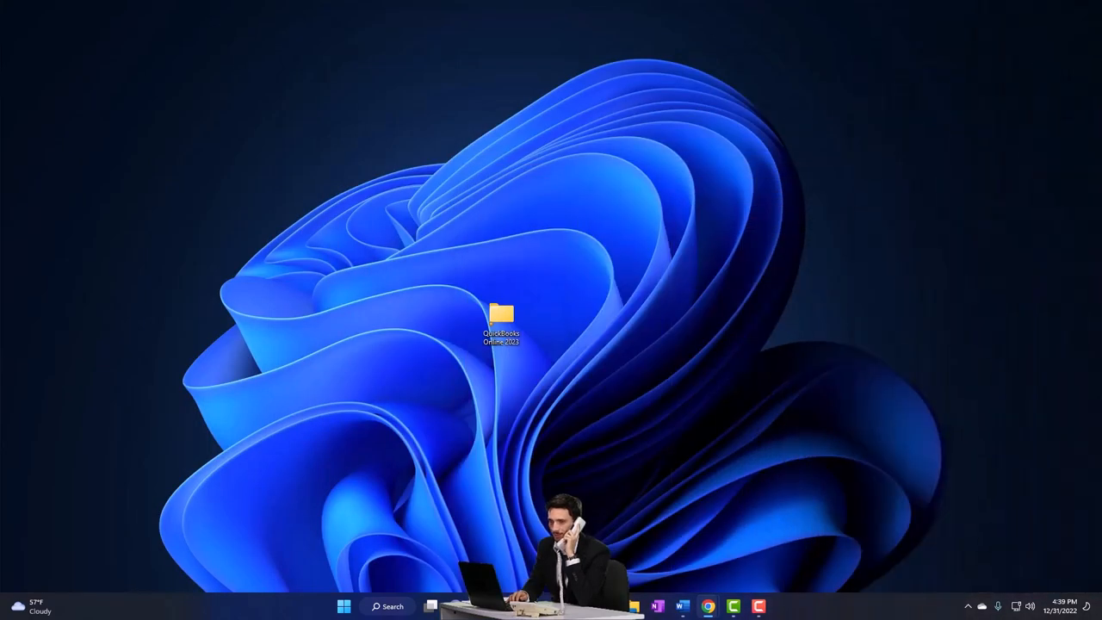
{"action": "mouse_move", "coordinate": [633, 606]}
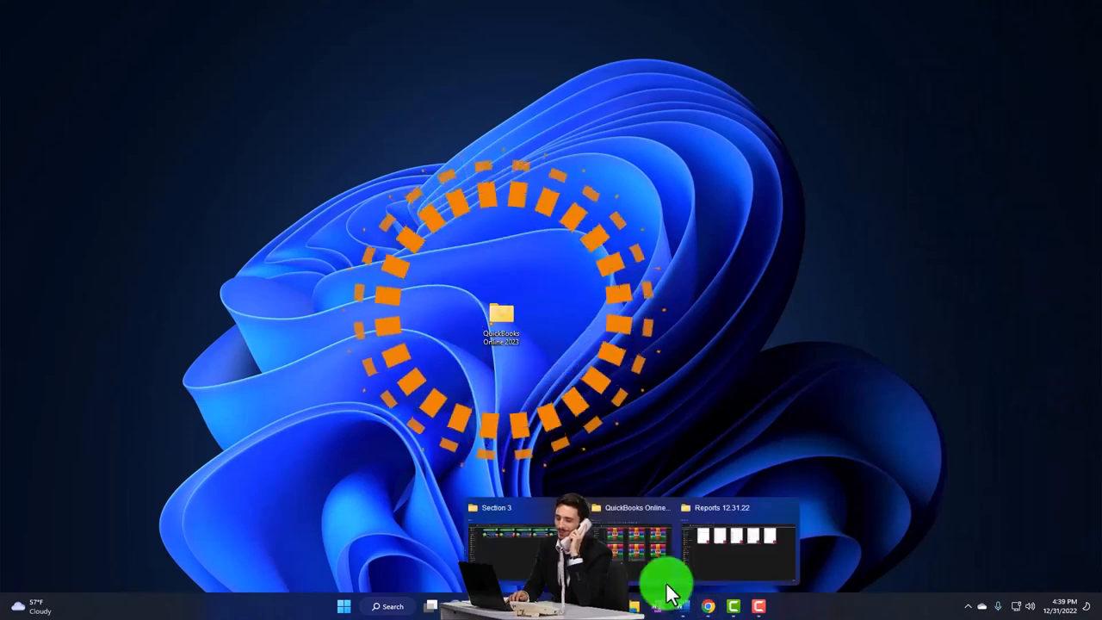
Bring the Reports 12.31.22 folder window back up
{"action": "left_click", "coordinate": [737, 542]}
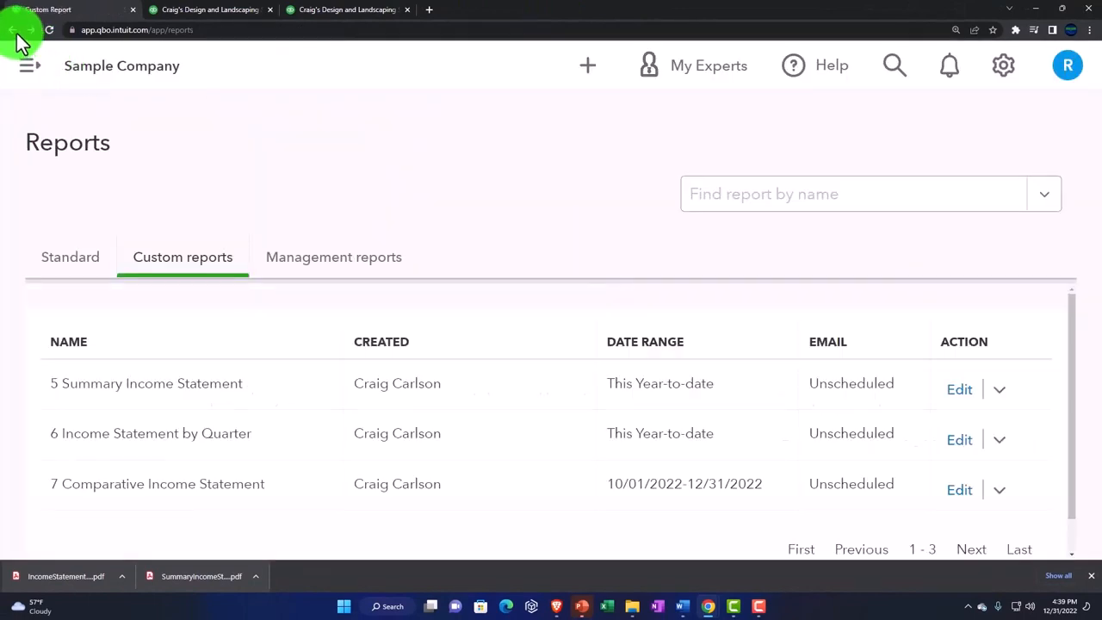
Export the 7 Comparative Income Statement report to PDF and save it
{"action": "left_click", "coordinate": [158, 482]}
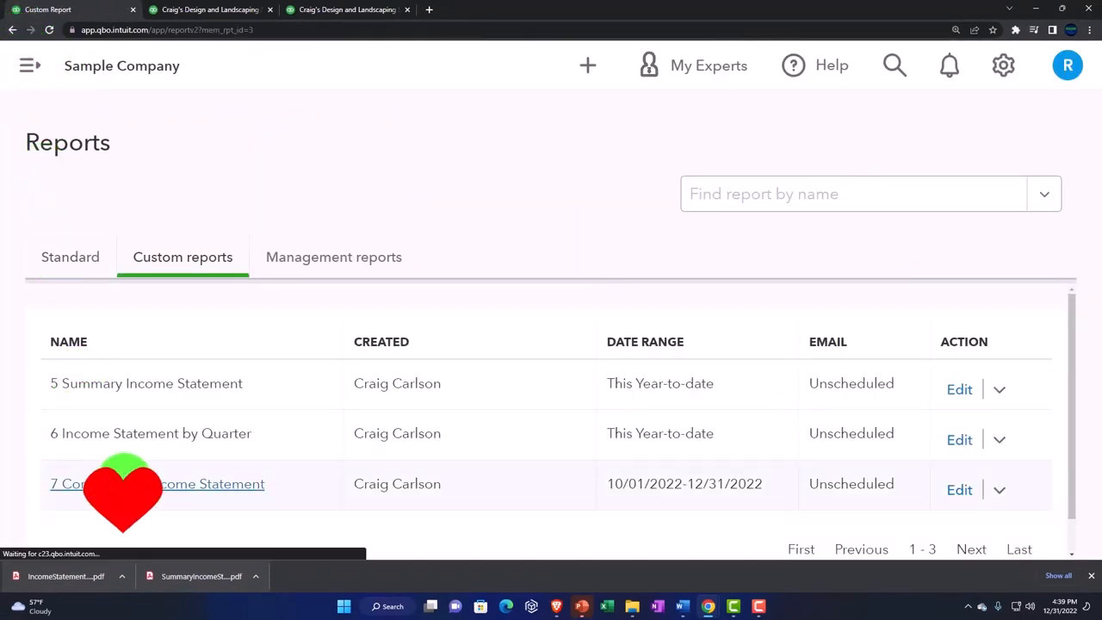
{"action": "left_click", "coordinate": [157, 482]}
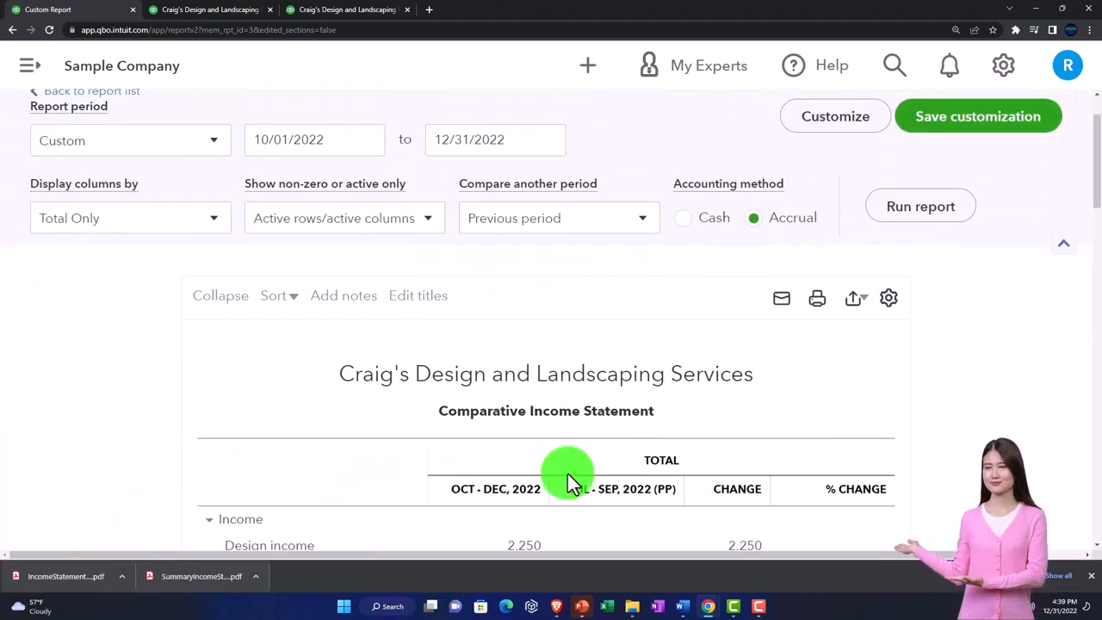
{"action": "left_click", "coordinate": [853, 298]}
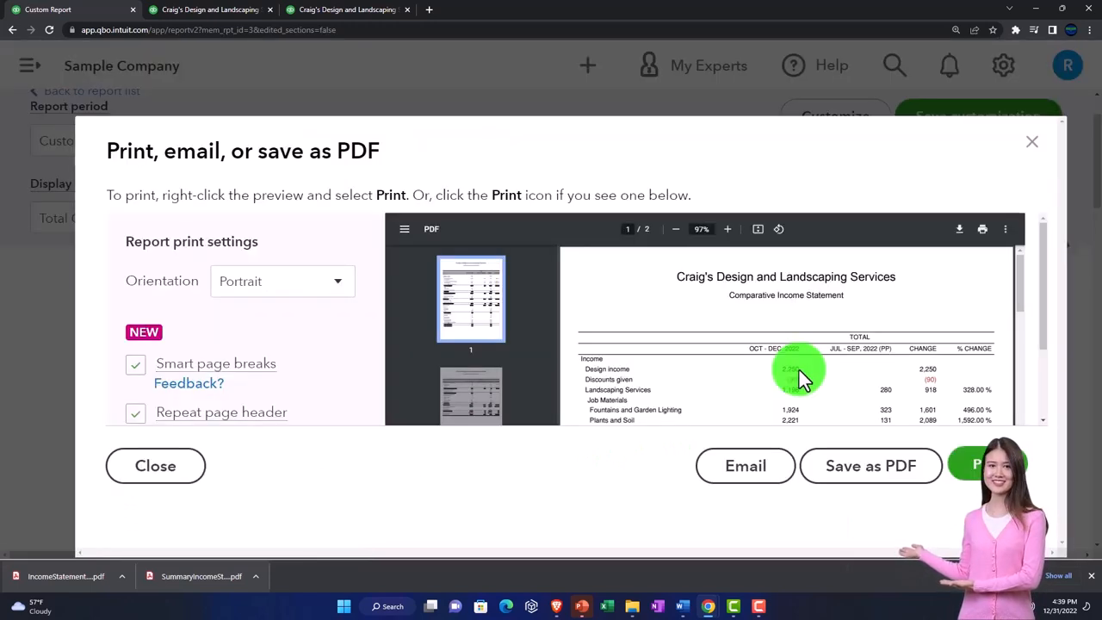
{"action": "left_click", "coordinate": [871, 465]}
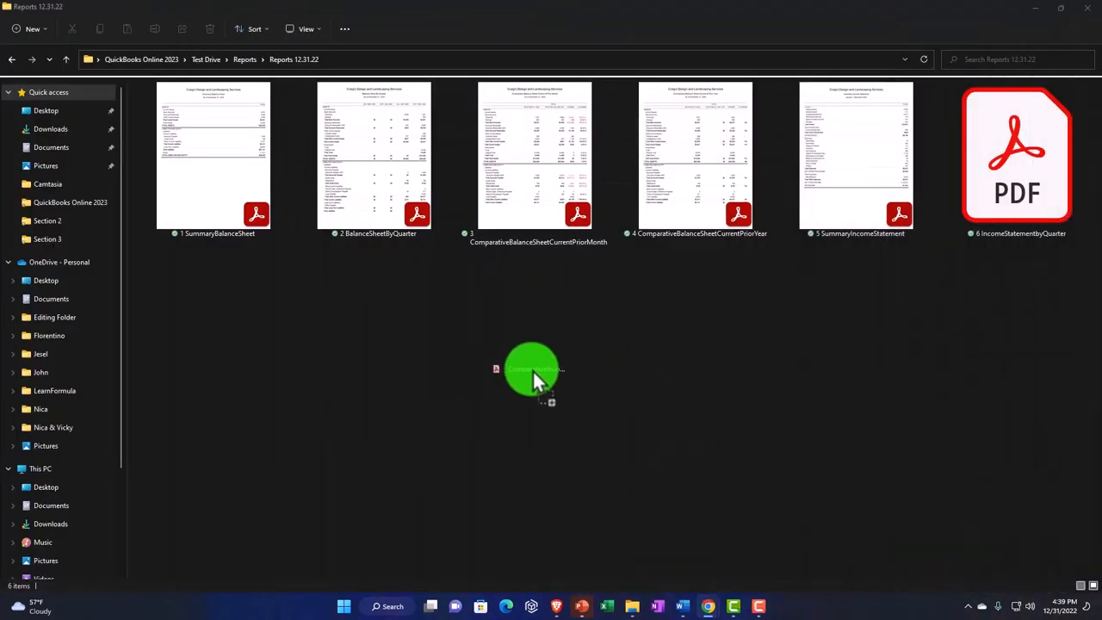
Drag the downloaded comparative income statement PDF into the folder and rename it with a 7 prefix
{"action": "left_click_drag", "start_coordinate": [534, 369], "coordinate": [213, 327]}
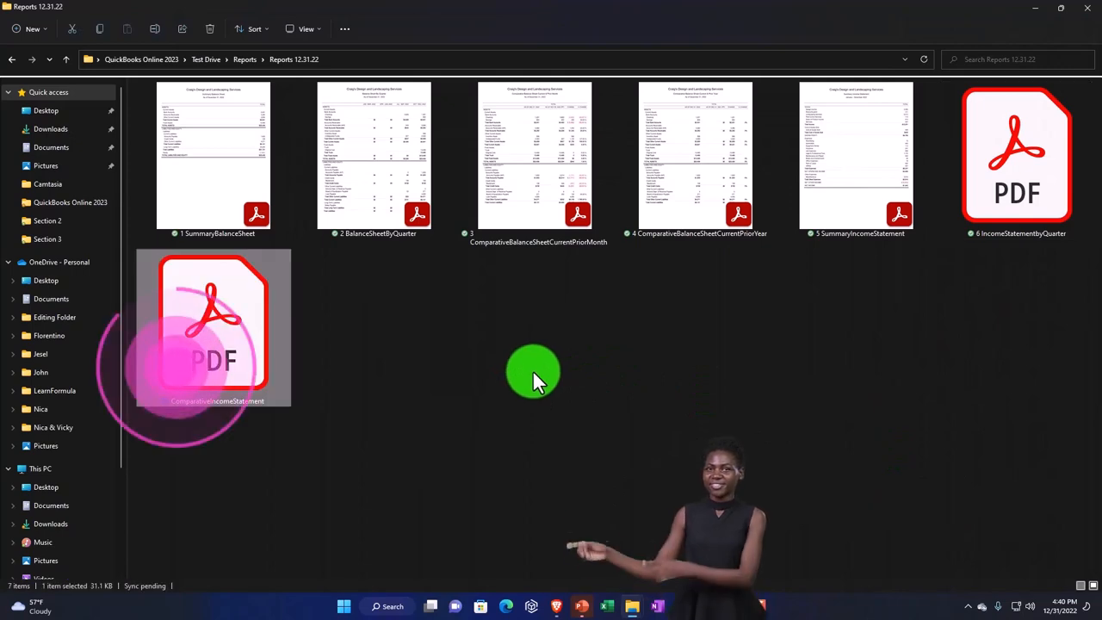
{"action": "right_click", "coordinate": [215, 324]}
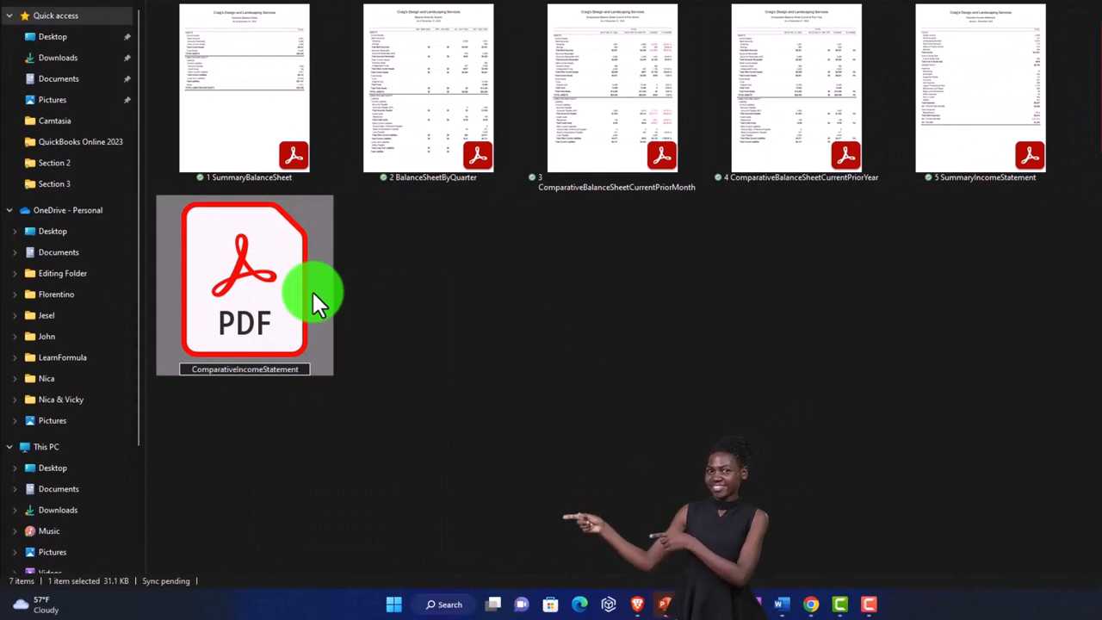
{"action": "type", "text": "7"}
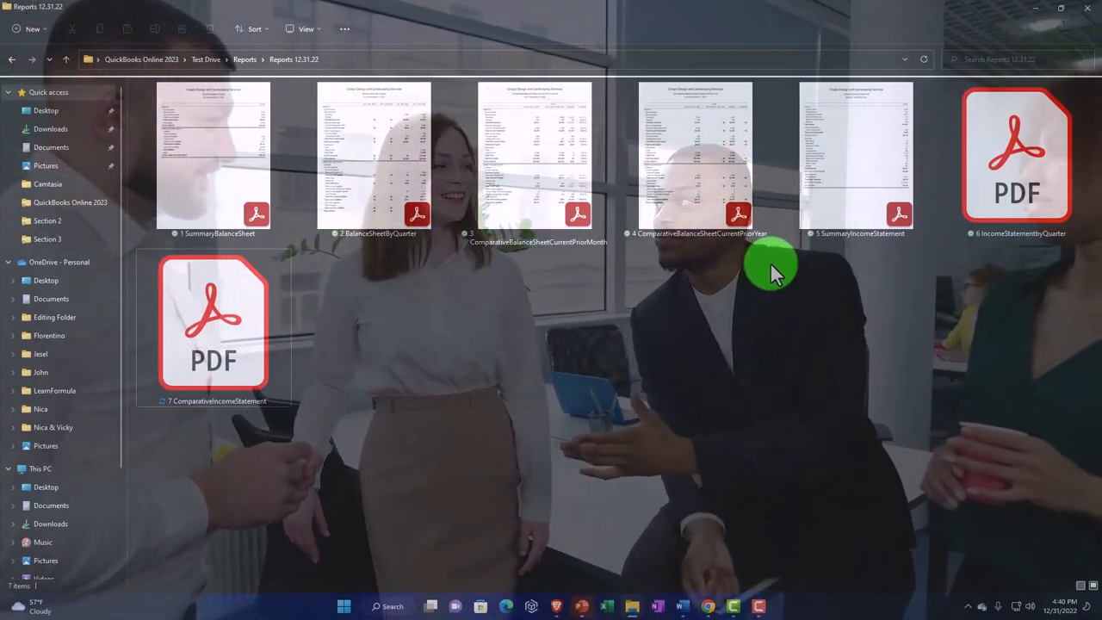
{"action": "mouse_move", "coordinate": [319, 418]}
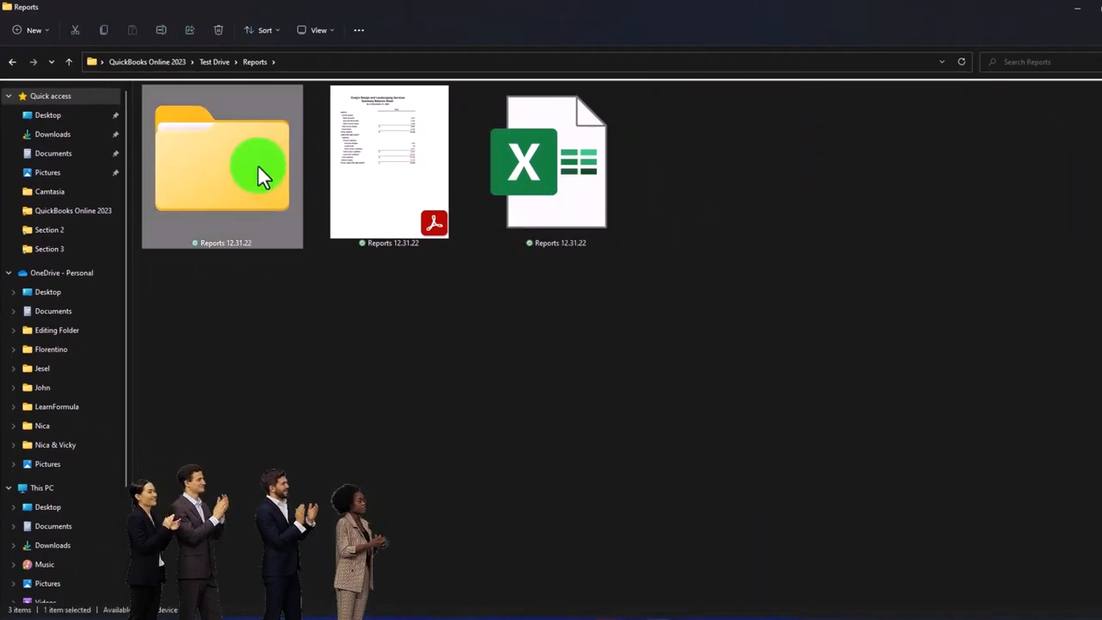
Bring up the context menu to compress the Reports 12.31.22 folder to a ZIP file
{"action": "right_click", "coordinate": [224, 164]}
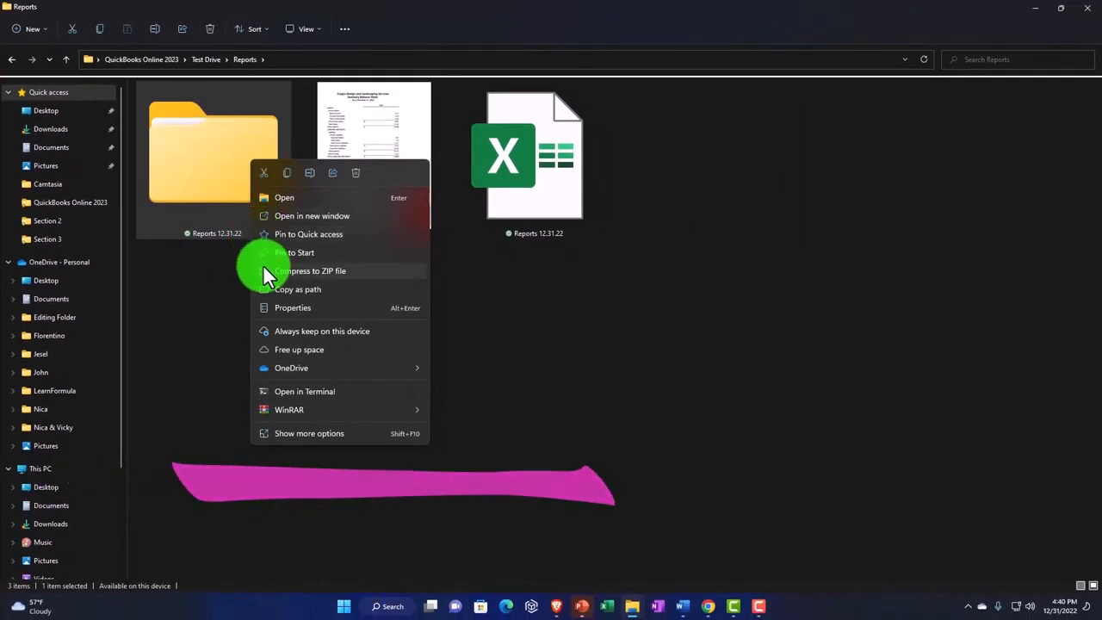
{"action": "mouse_move", "coordinate": [344, 284]}
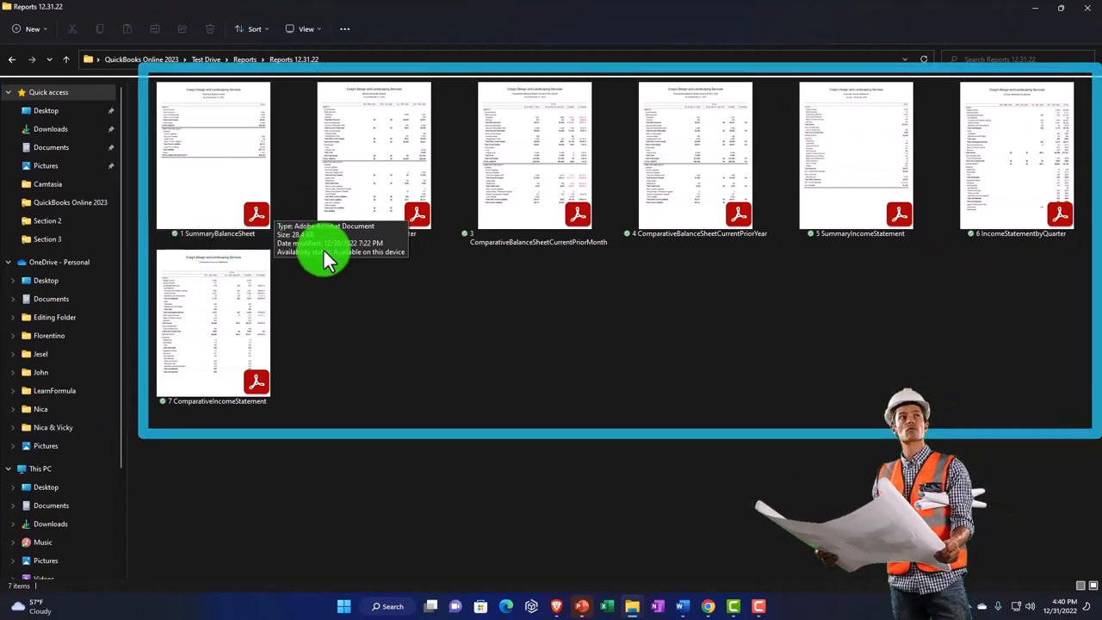
{"action": "mouse_move", "coordinate": [858, 262]}
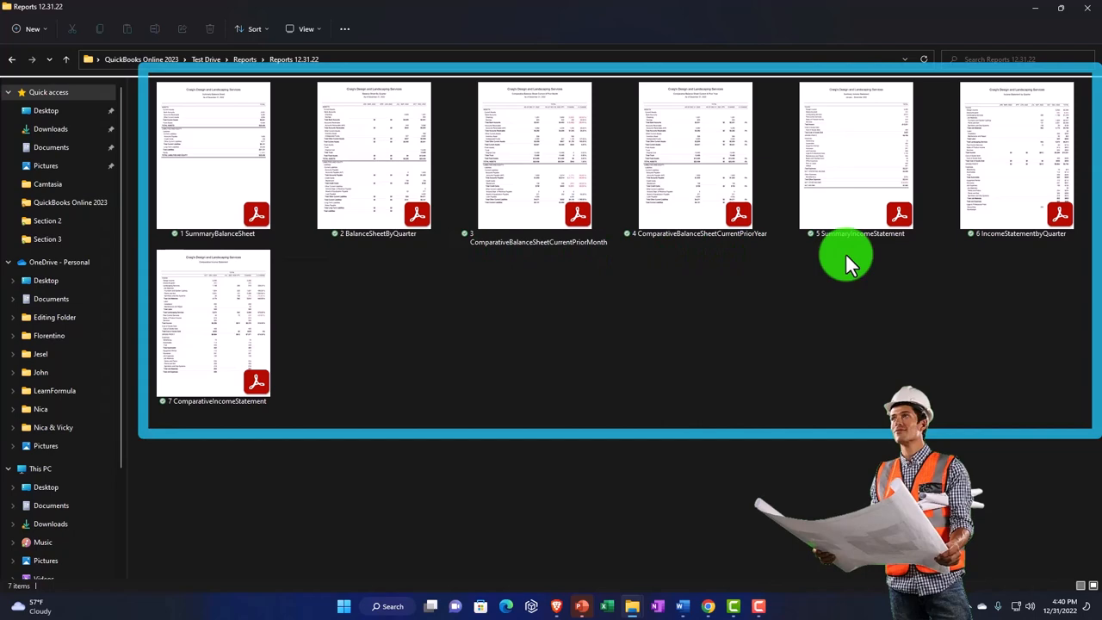